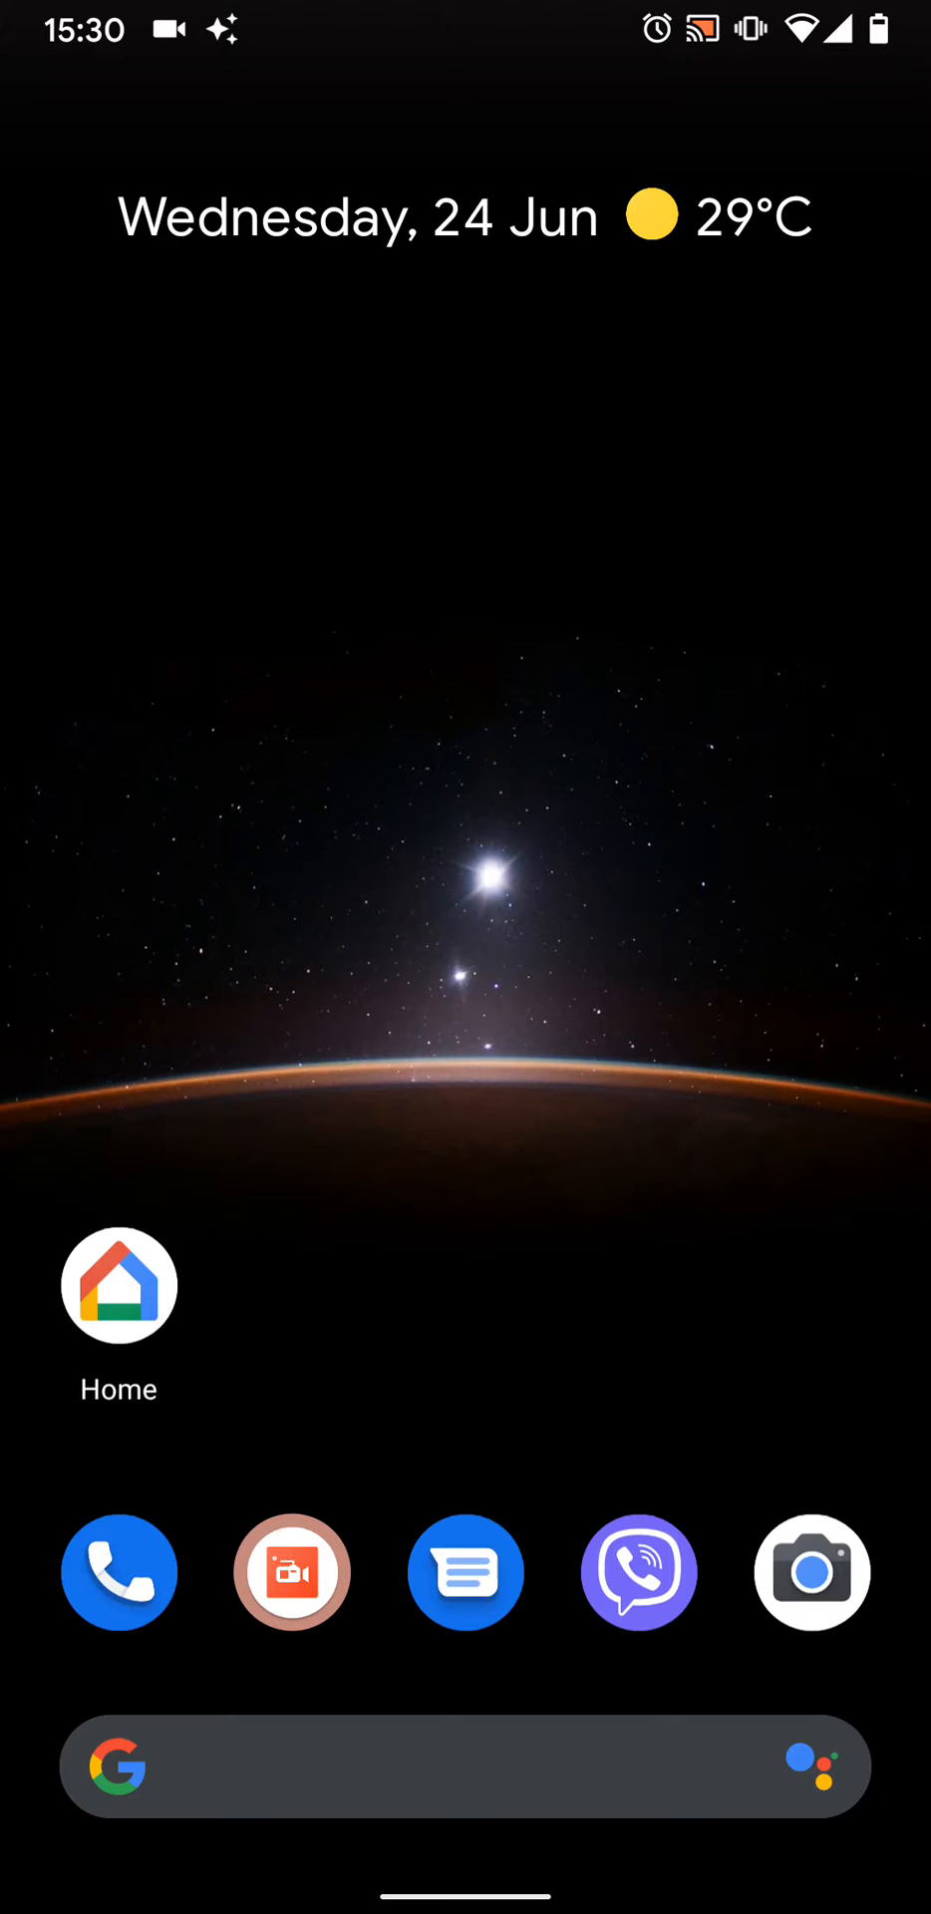
# Launch Google Home and go to the Bedroom Smart speaker's control page
pyautogui.click(117, 1284)
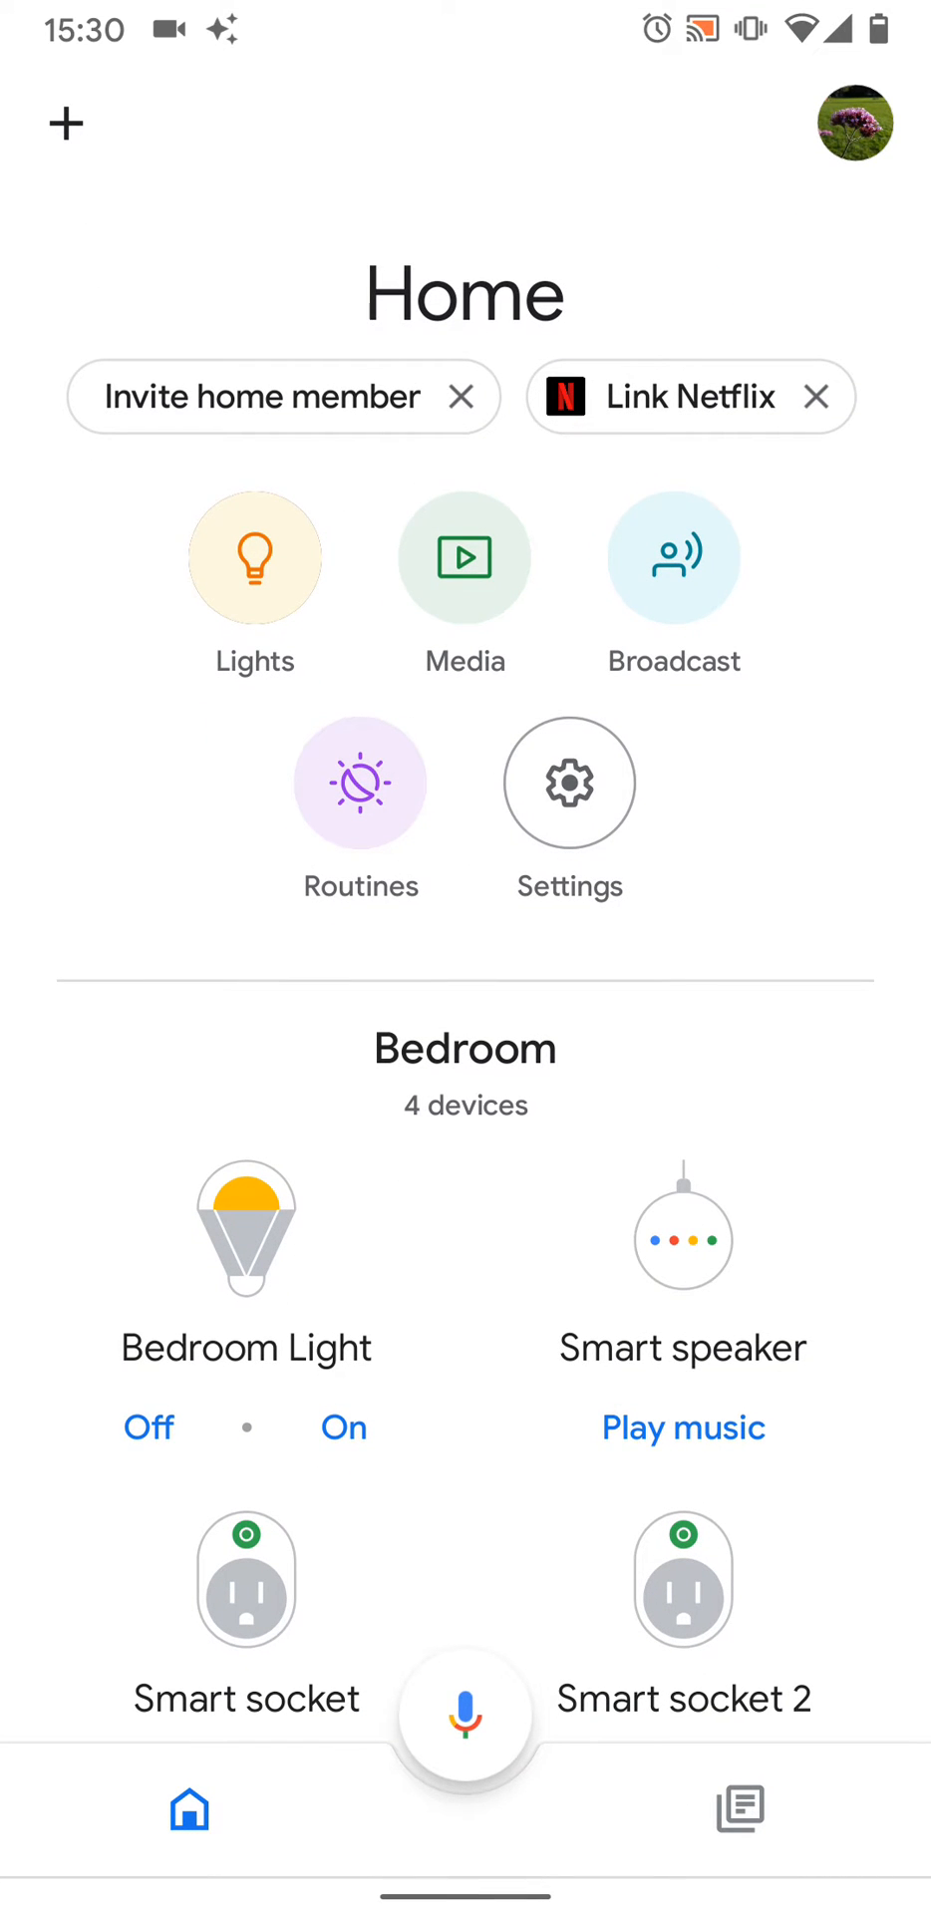
pyautogui.click(682, 1244)
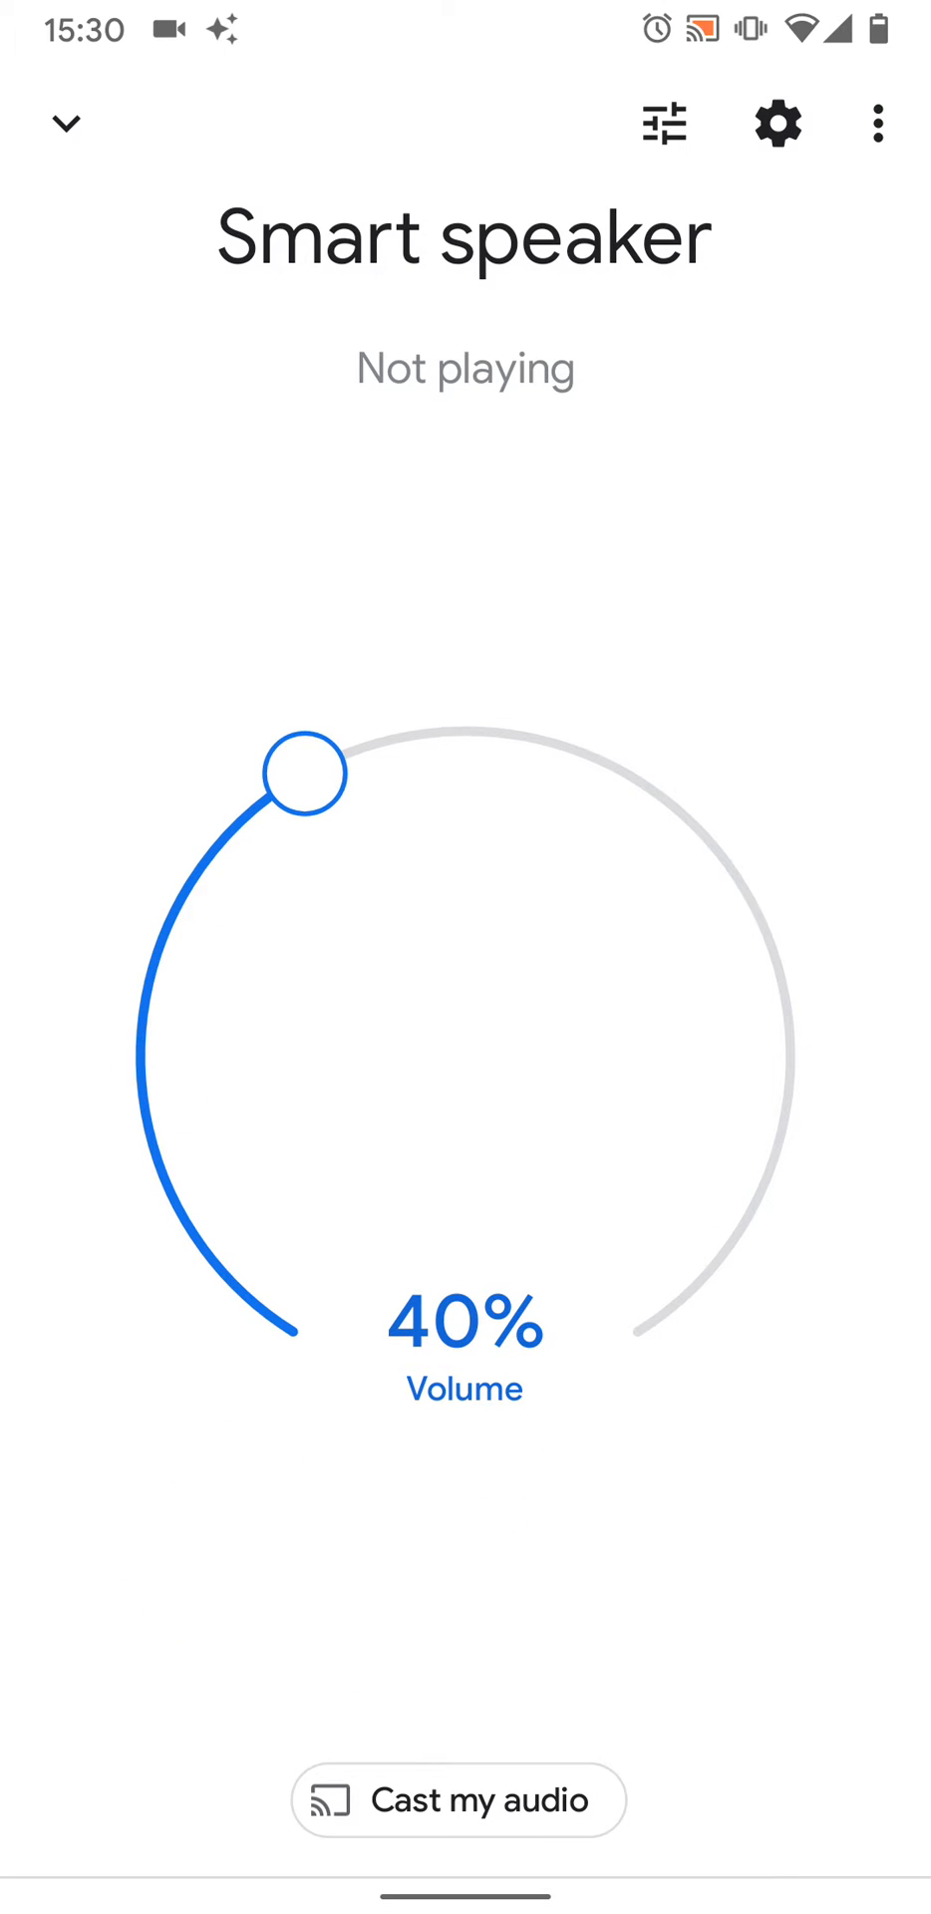
# From the speaker's settings, reach Paired Bluetooth devices and enable pairing mode
pyautogui.click(777, 123)
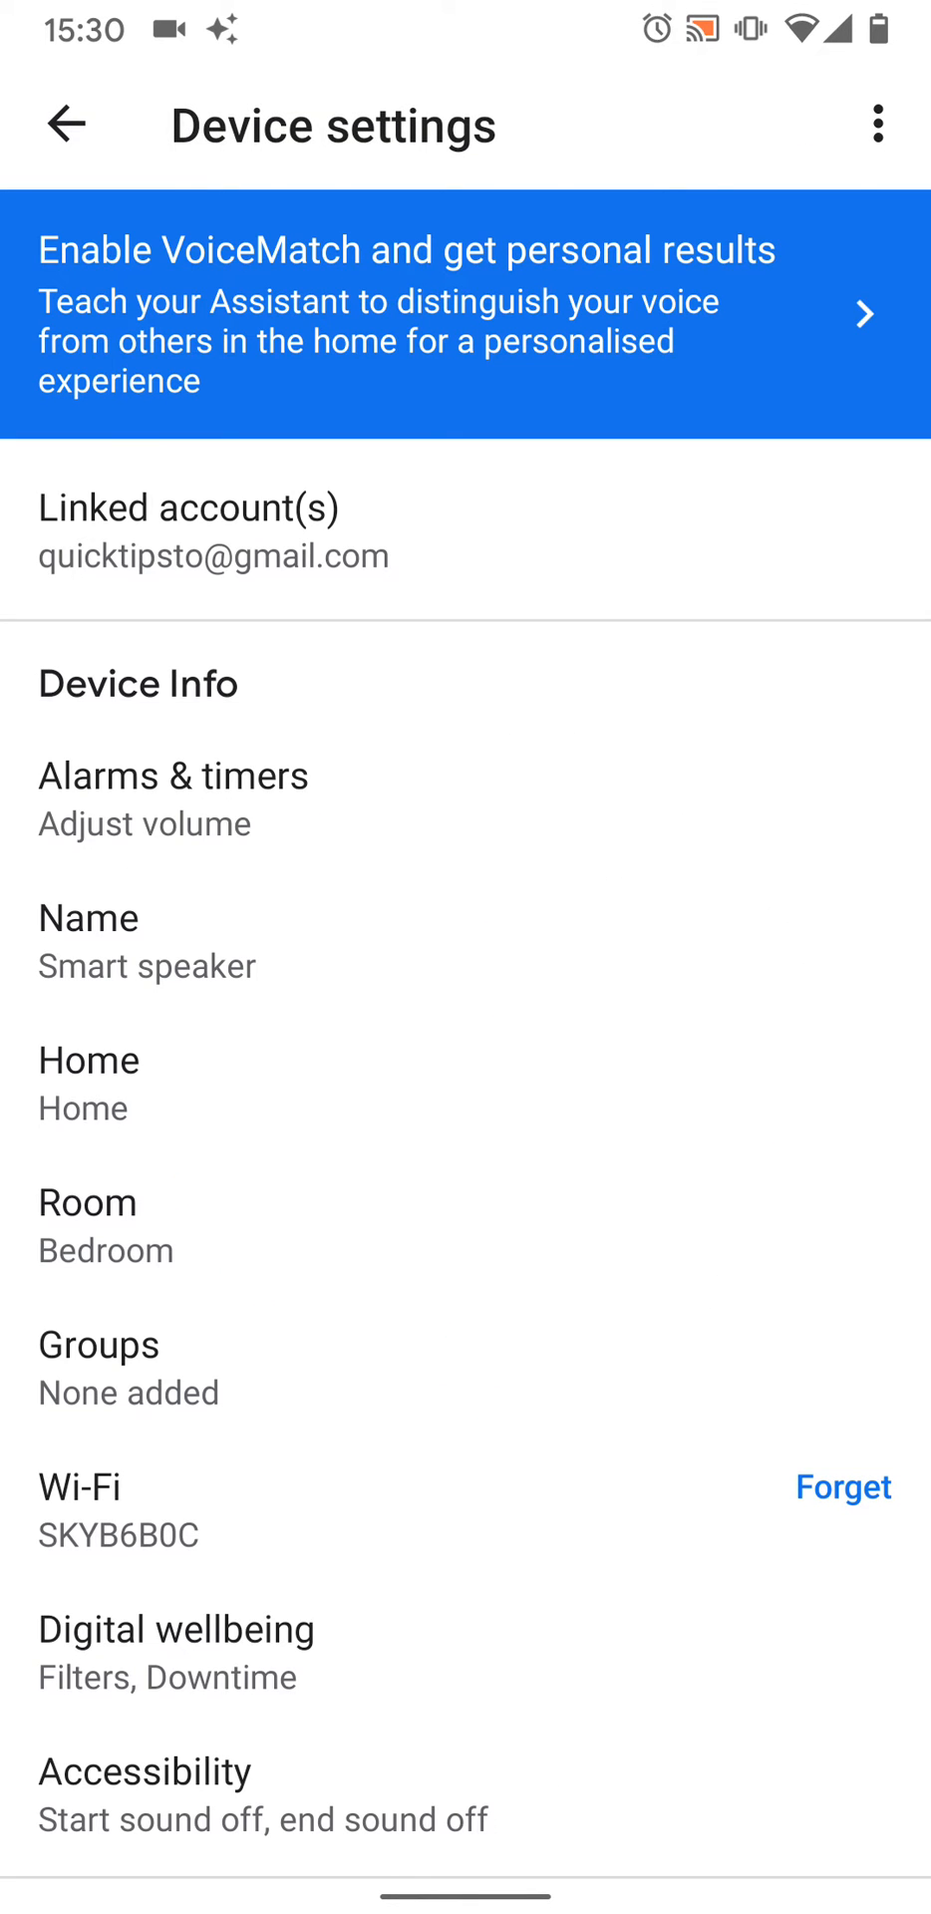
pyautogui.scroll(-3)
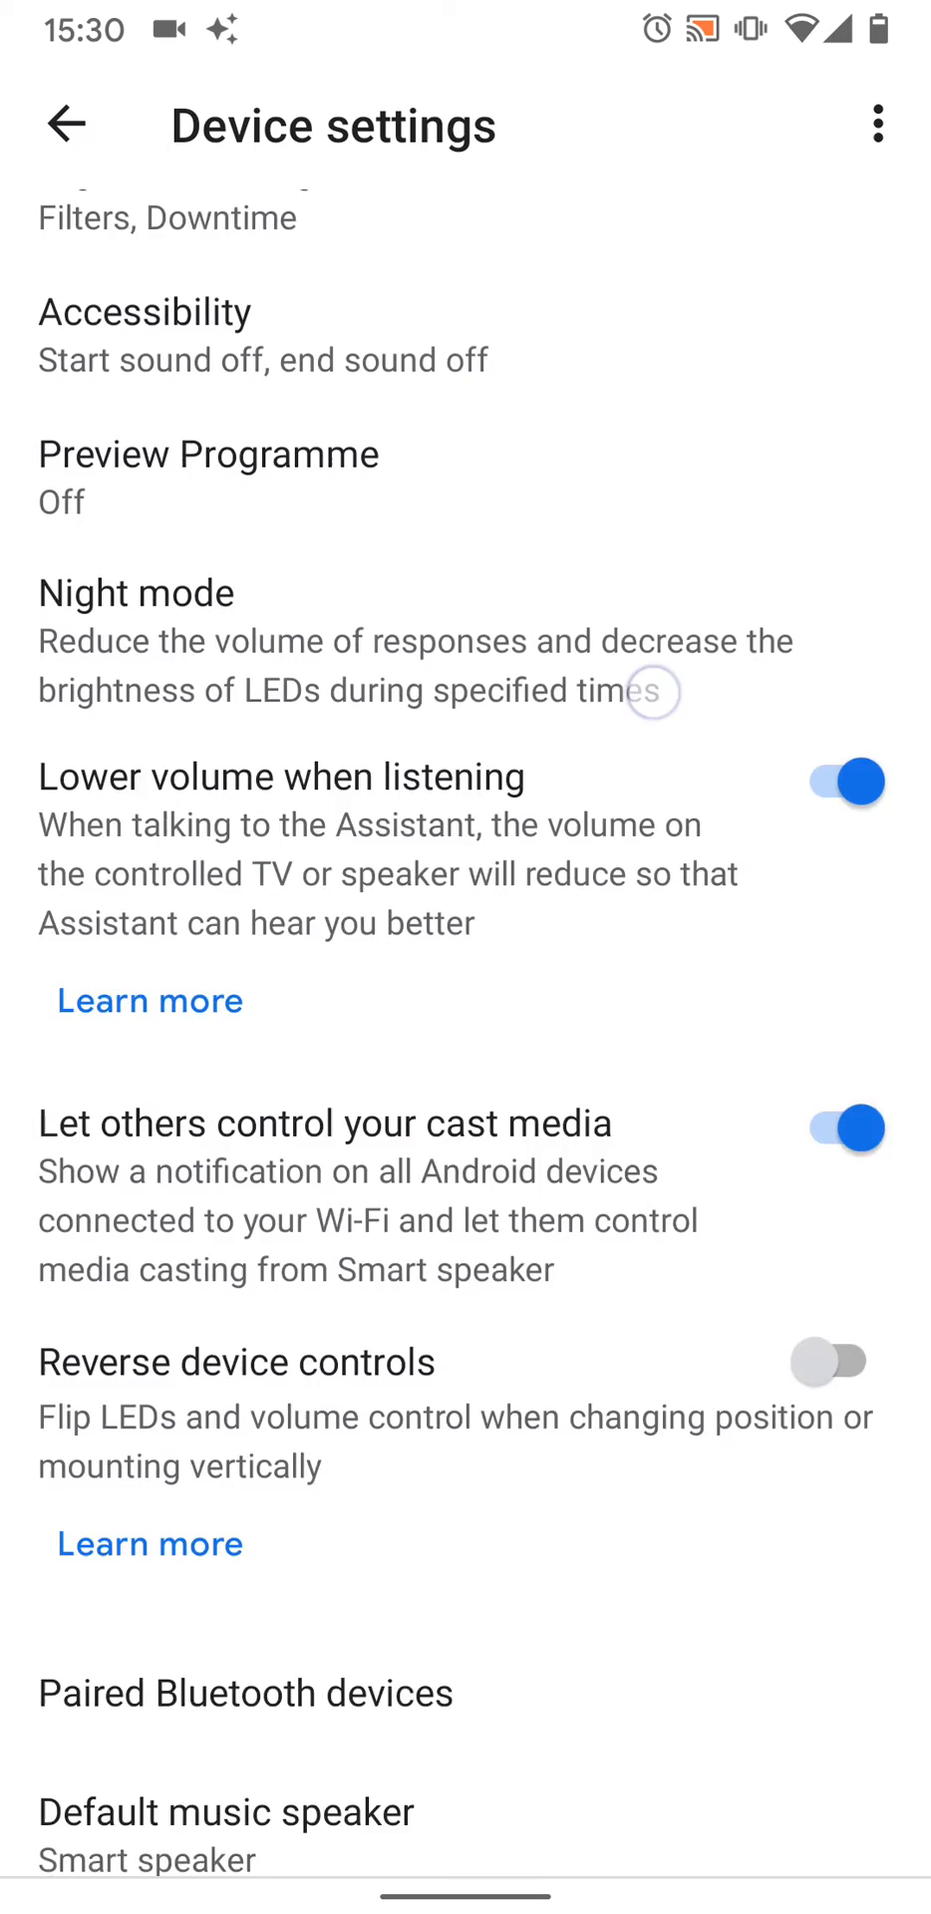
pyautogui.scroll(-3)
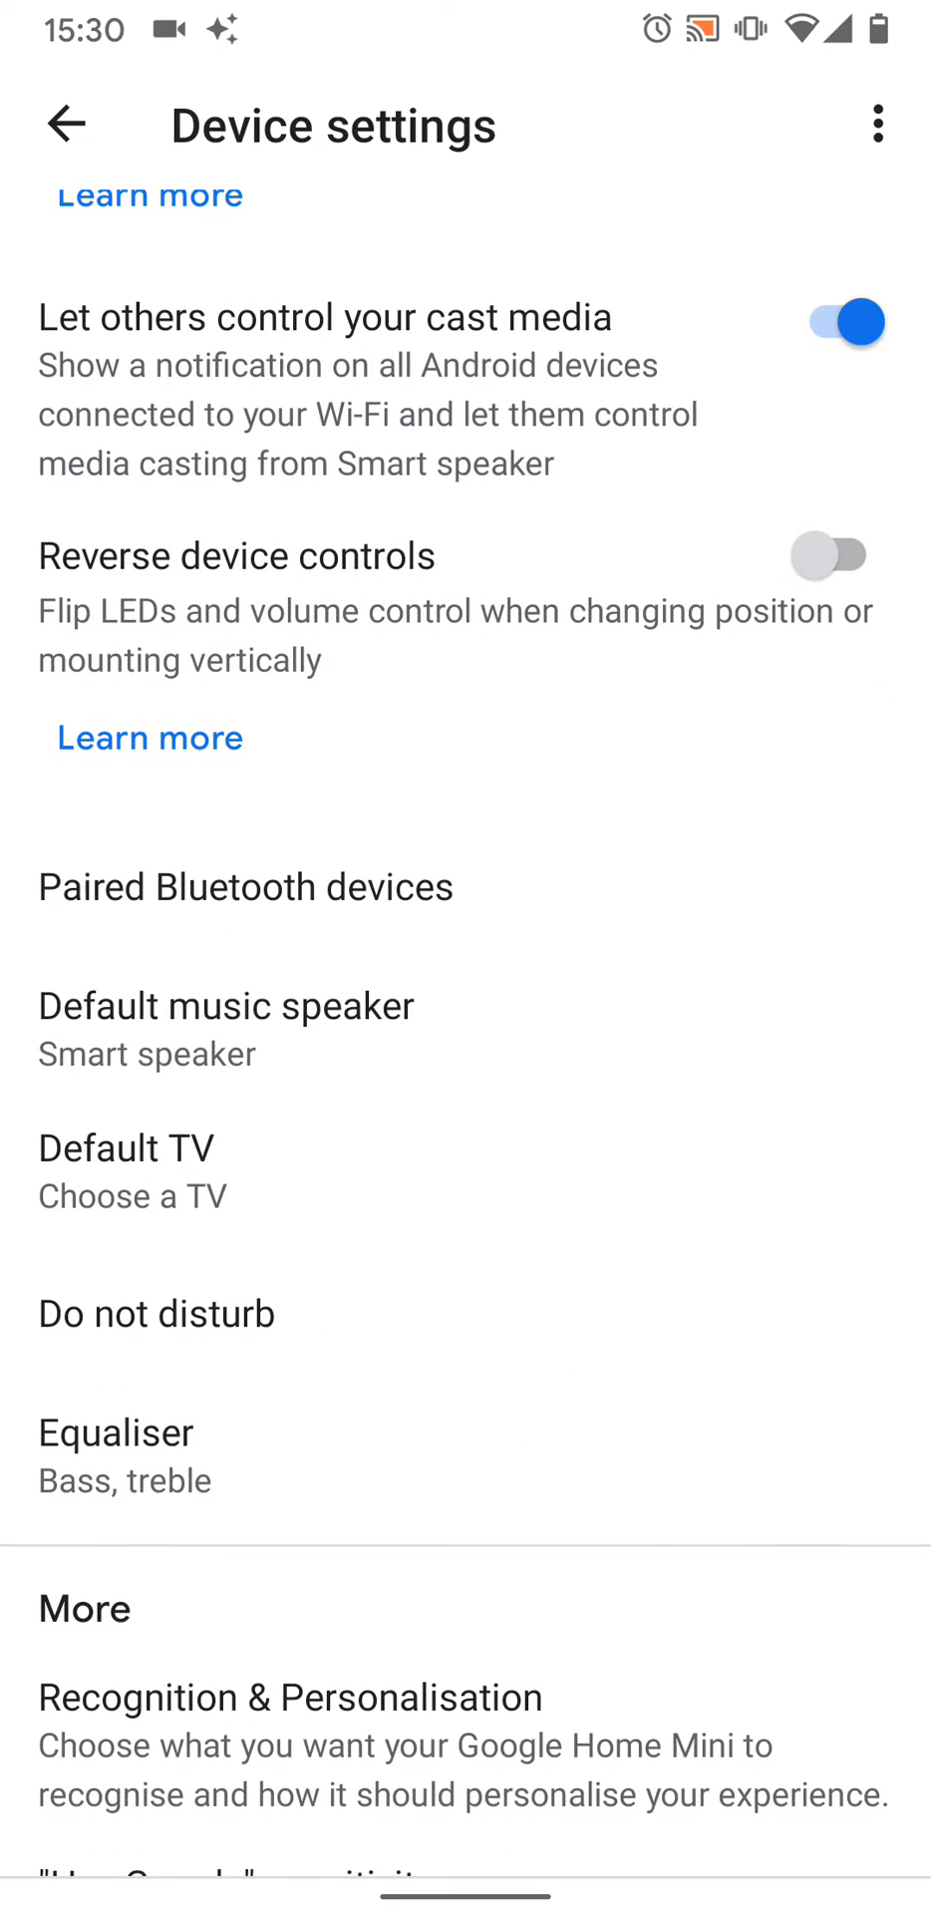
pyautogui.click(243, 886)
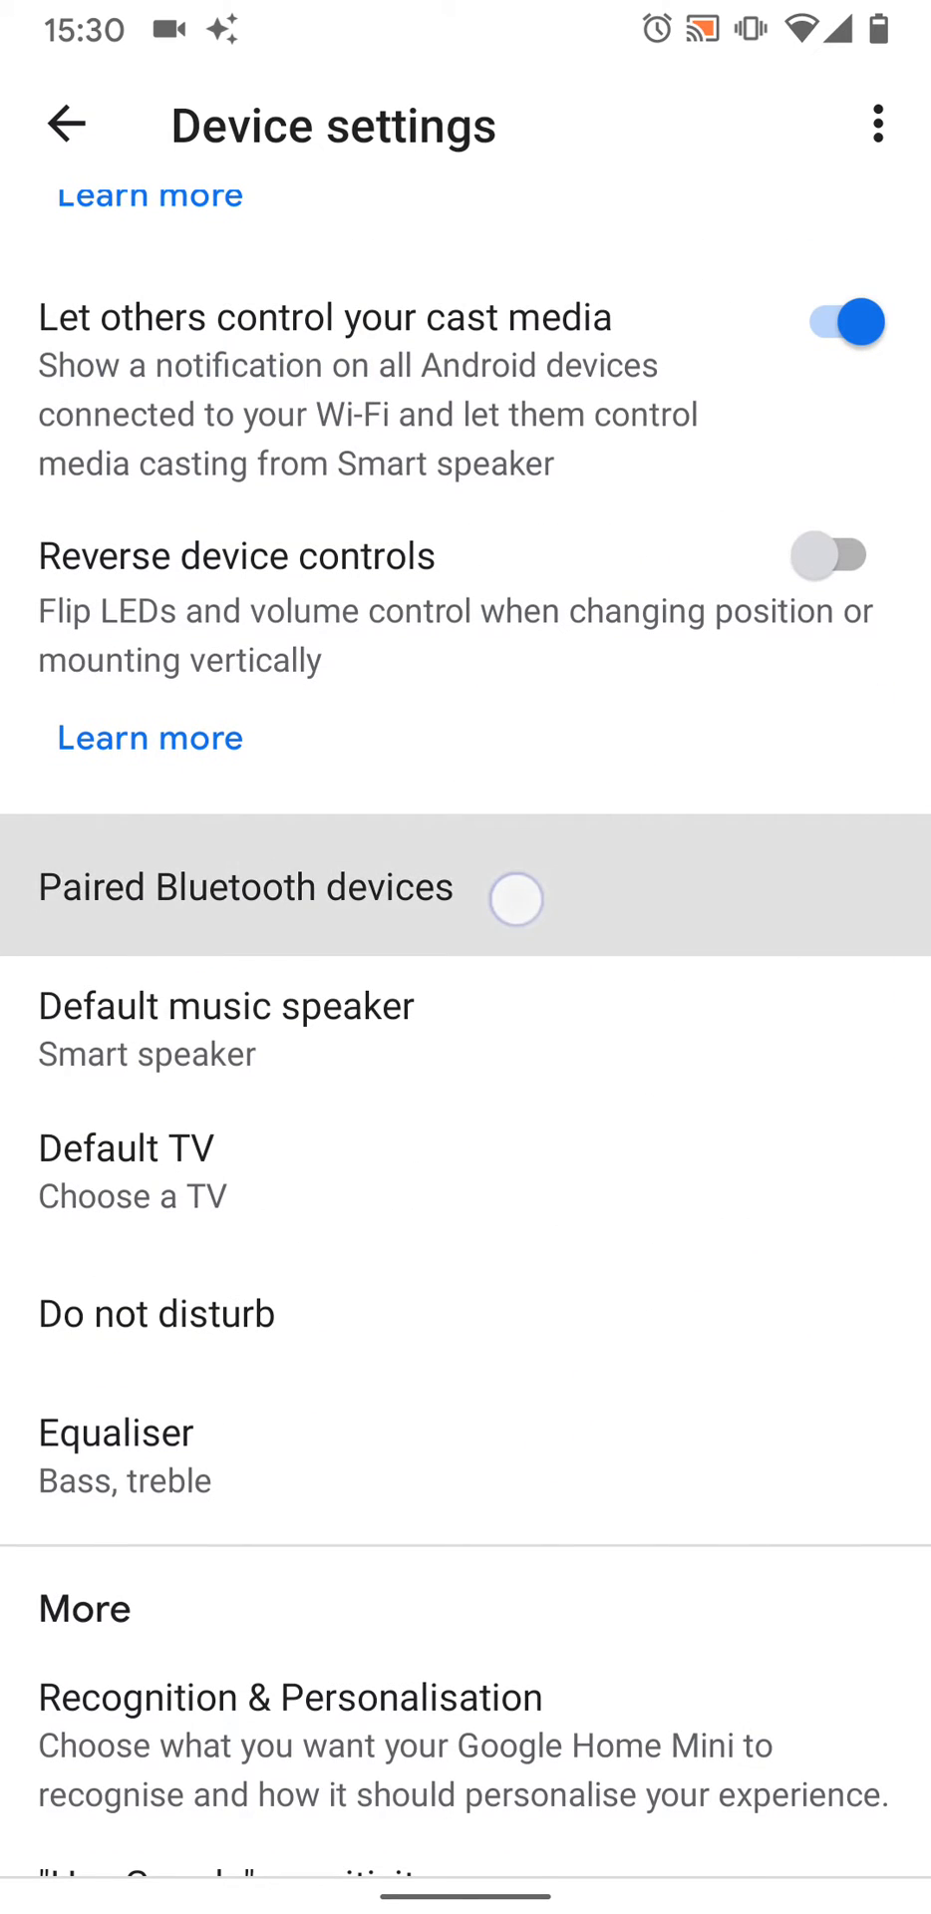
pyautogui.click(245, 885)
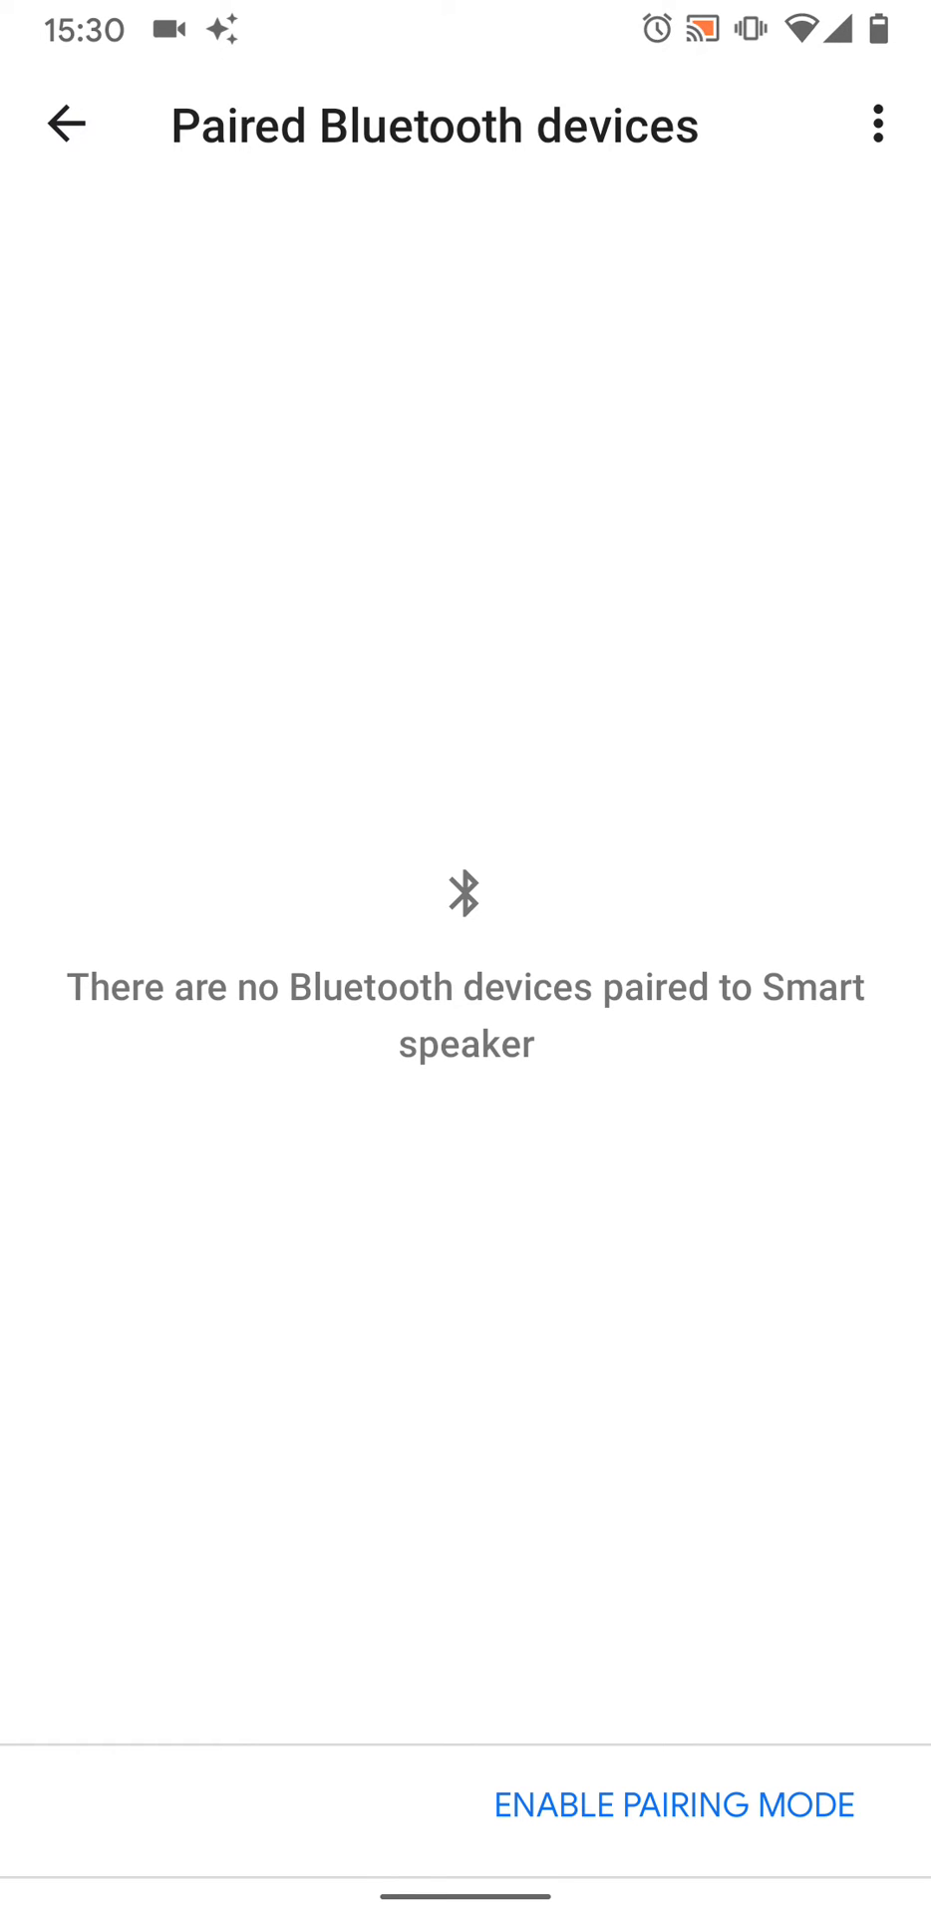
pyautogui.click(672, 1804)
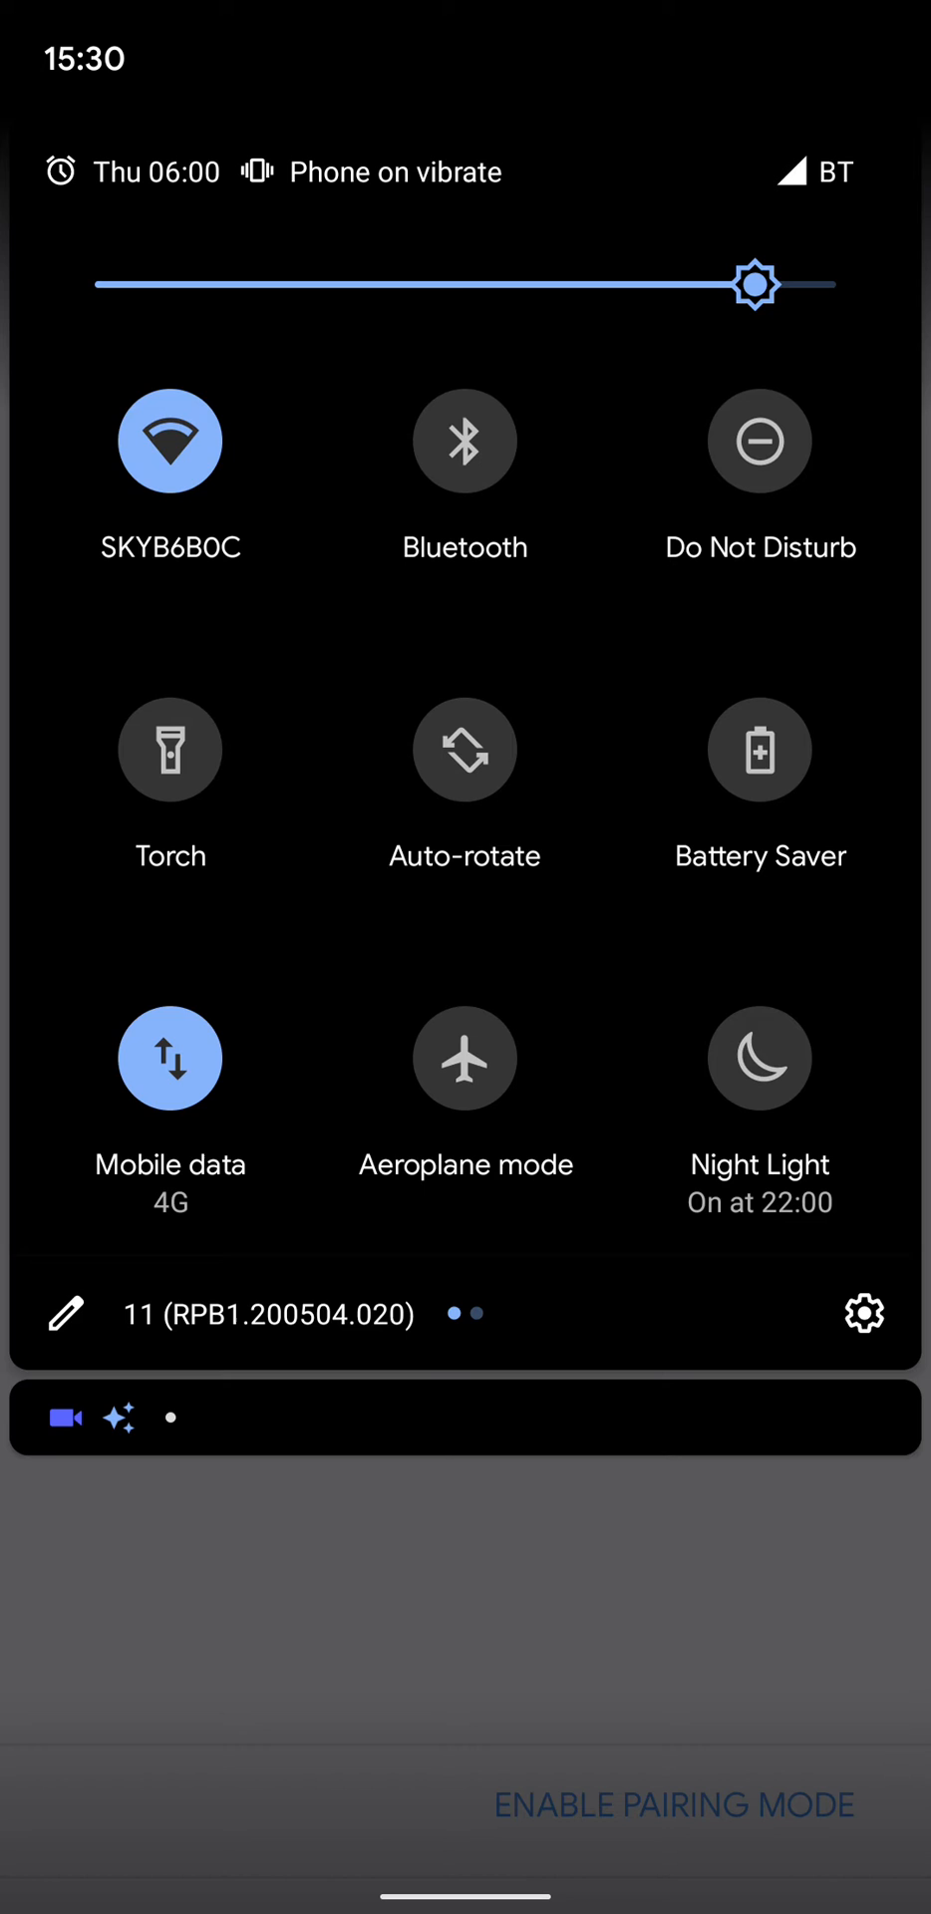
# Switch the phone's Bluetooth on and go to its connection settings
pyautogui.click(465, 442)
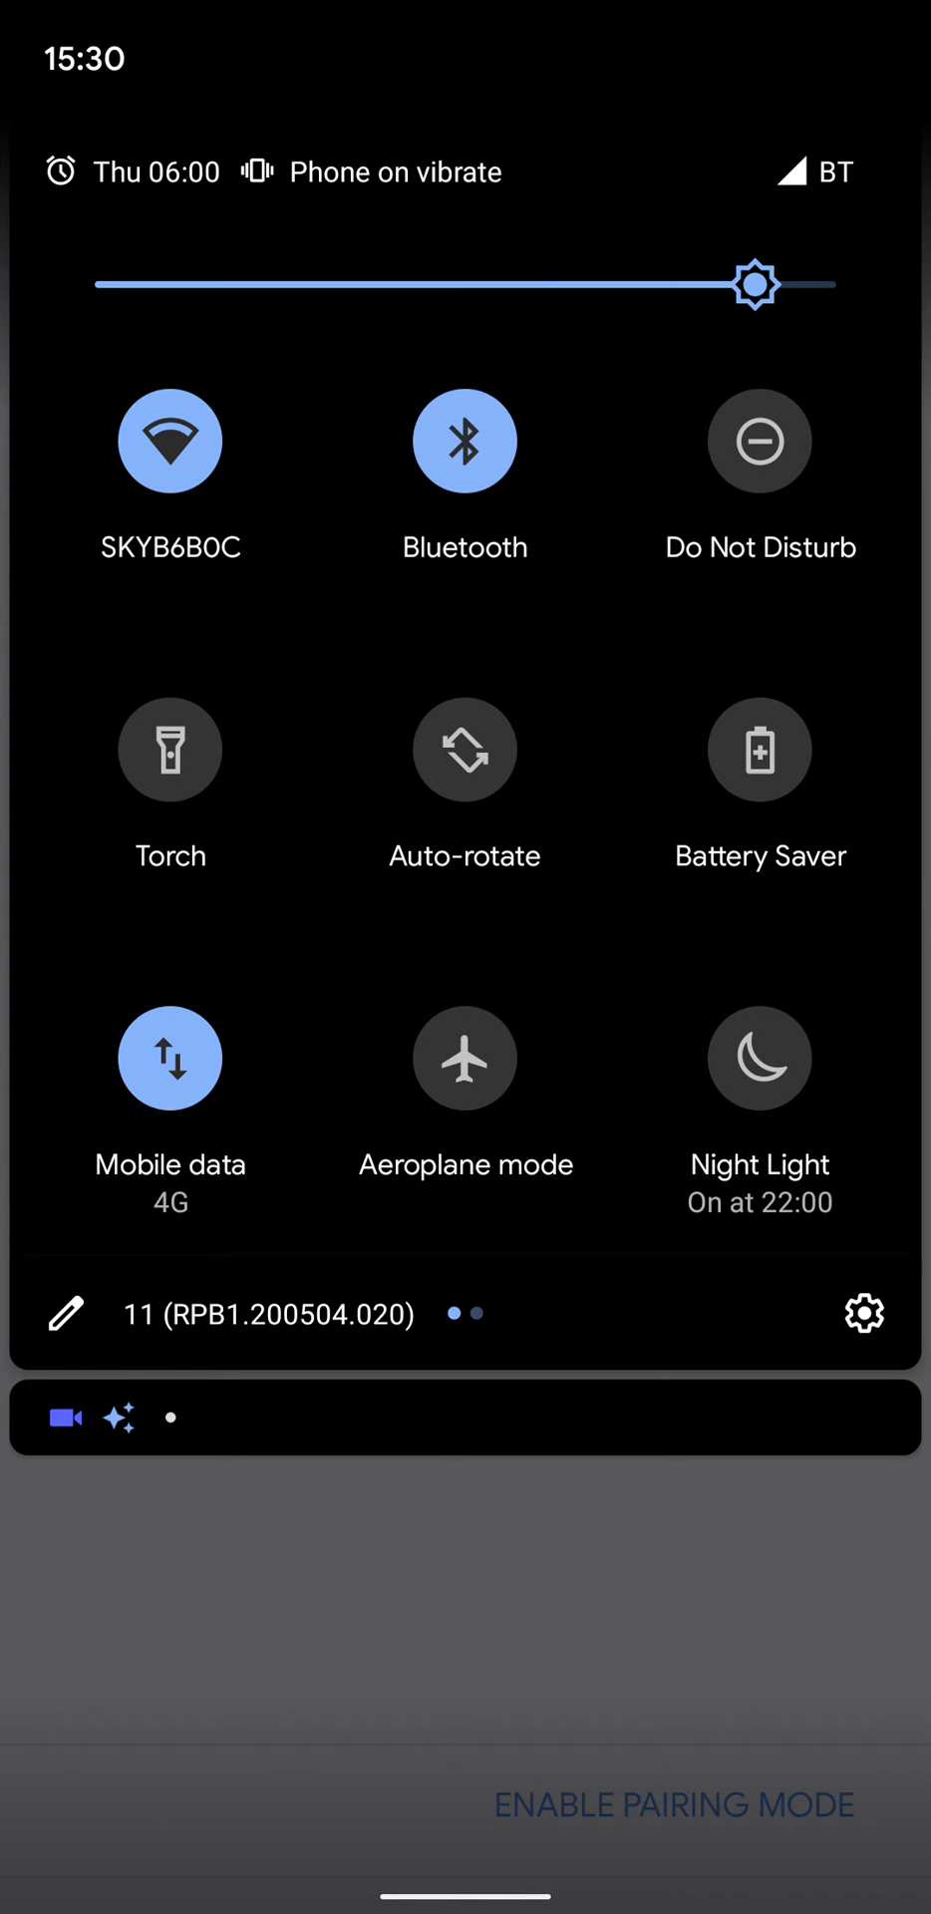
pyautogui.click(465, 443)
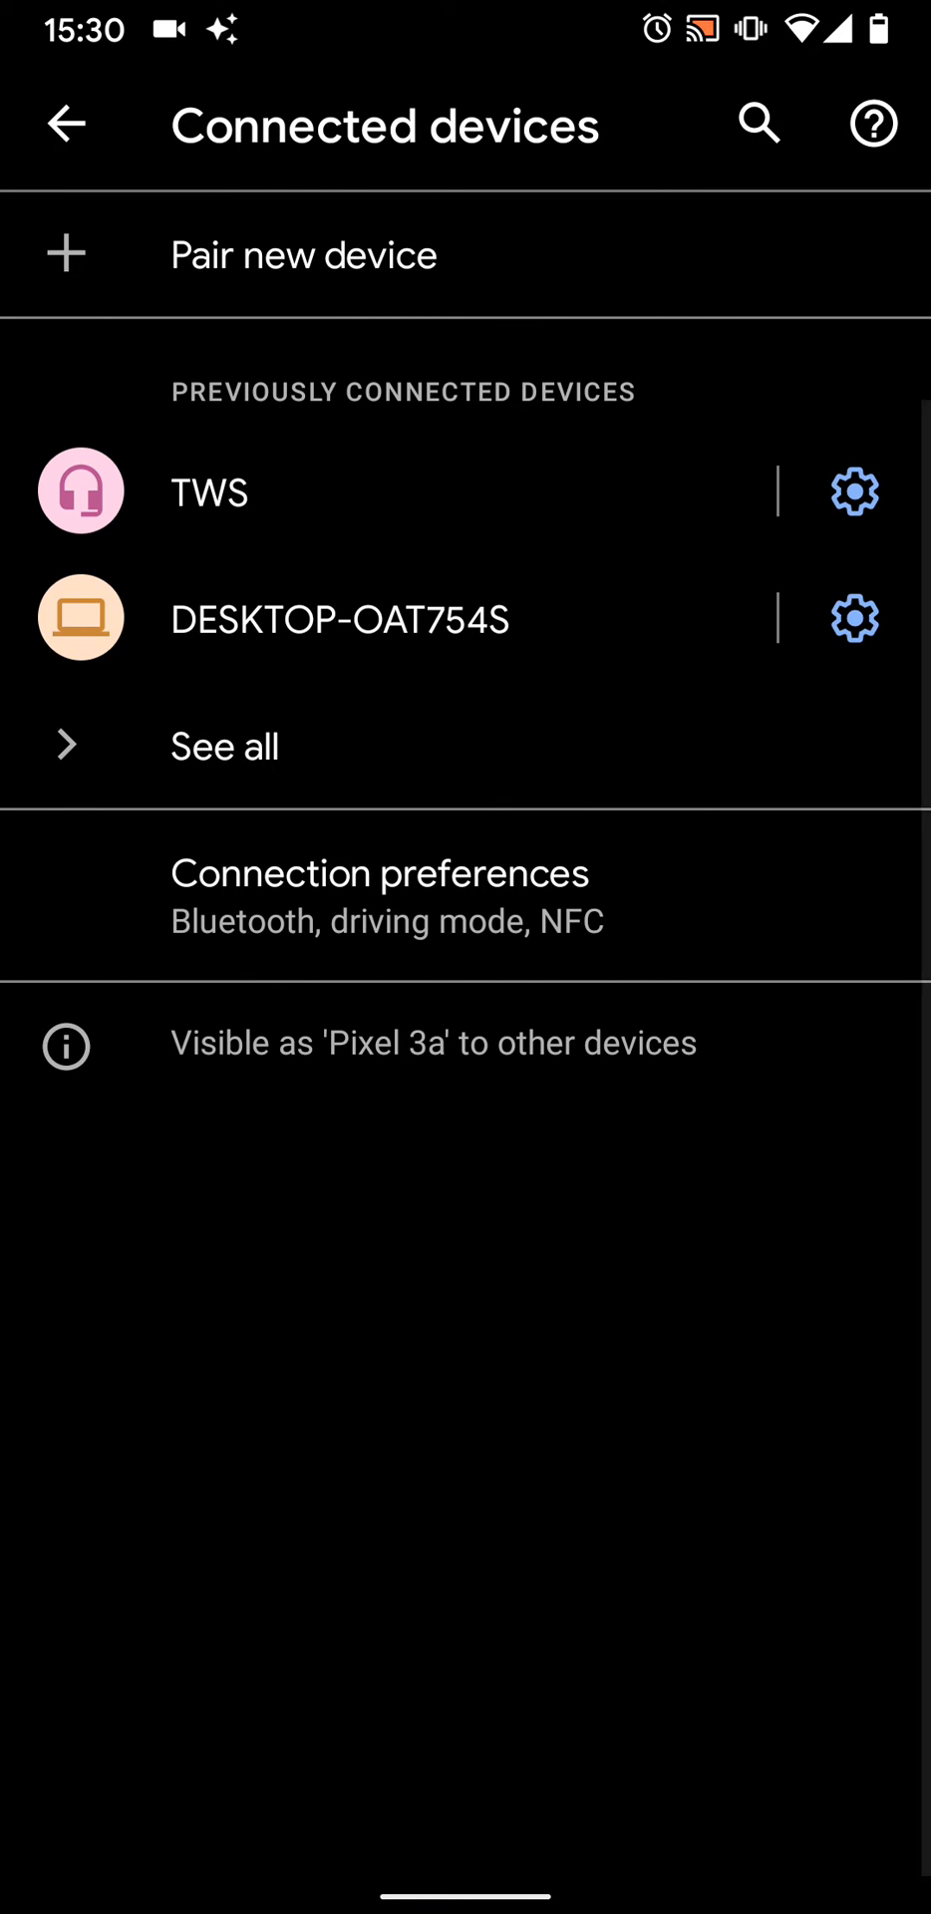
# Pair the phone with the Smart speaker via Pair new device and confirm
pyautogui.click(427, 257)
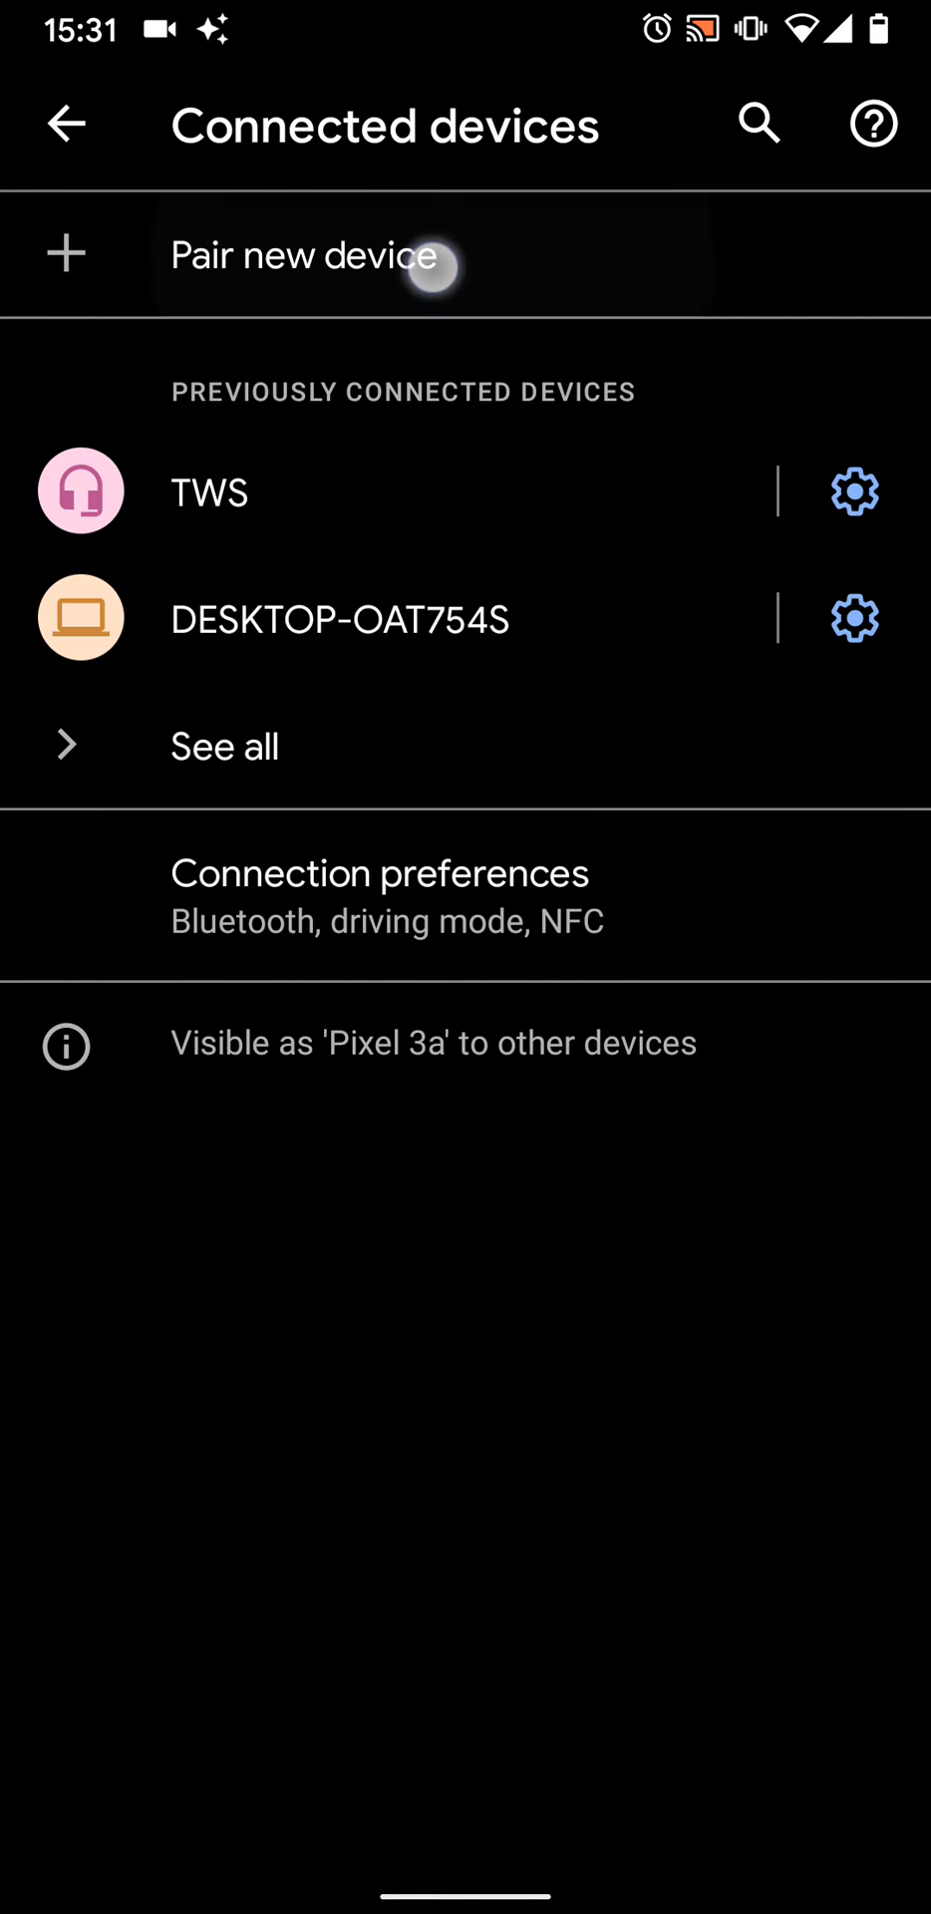
pyautogui.click(301, 256)
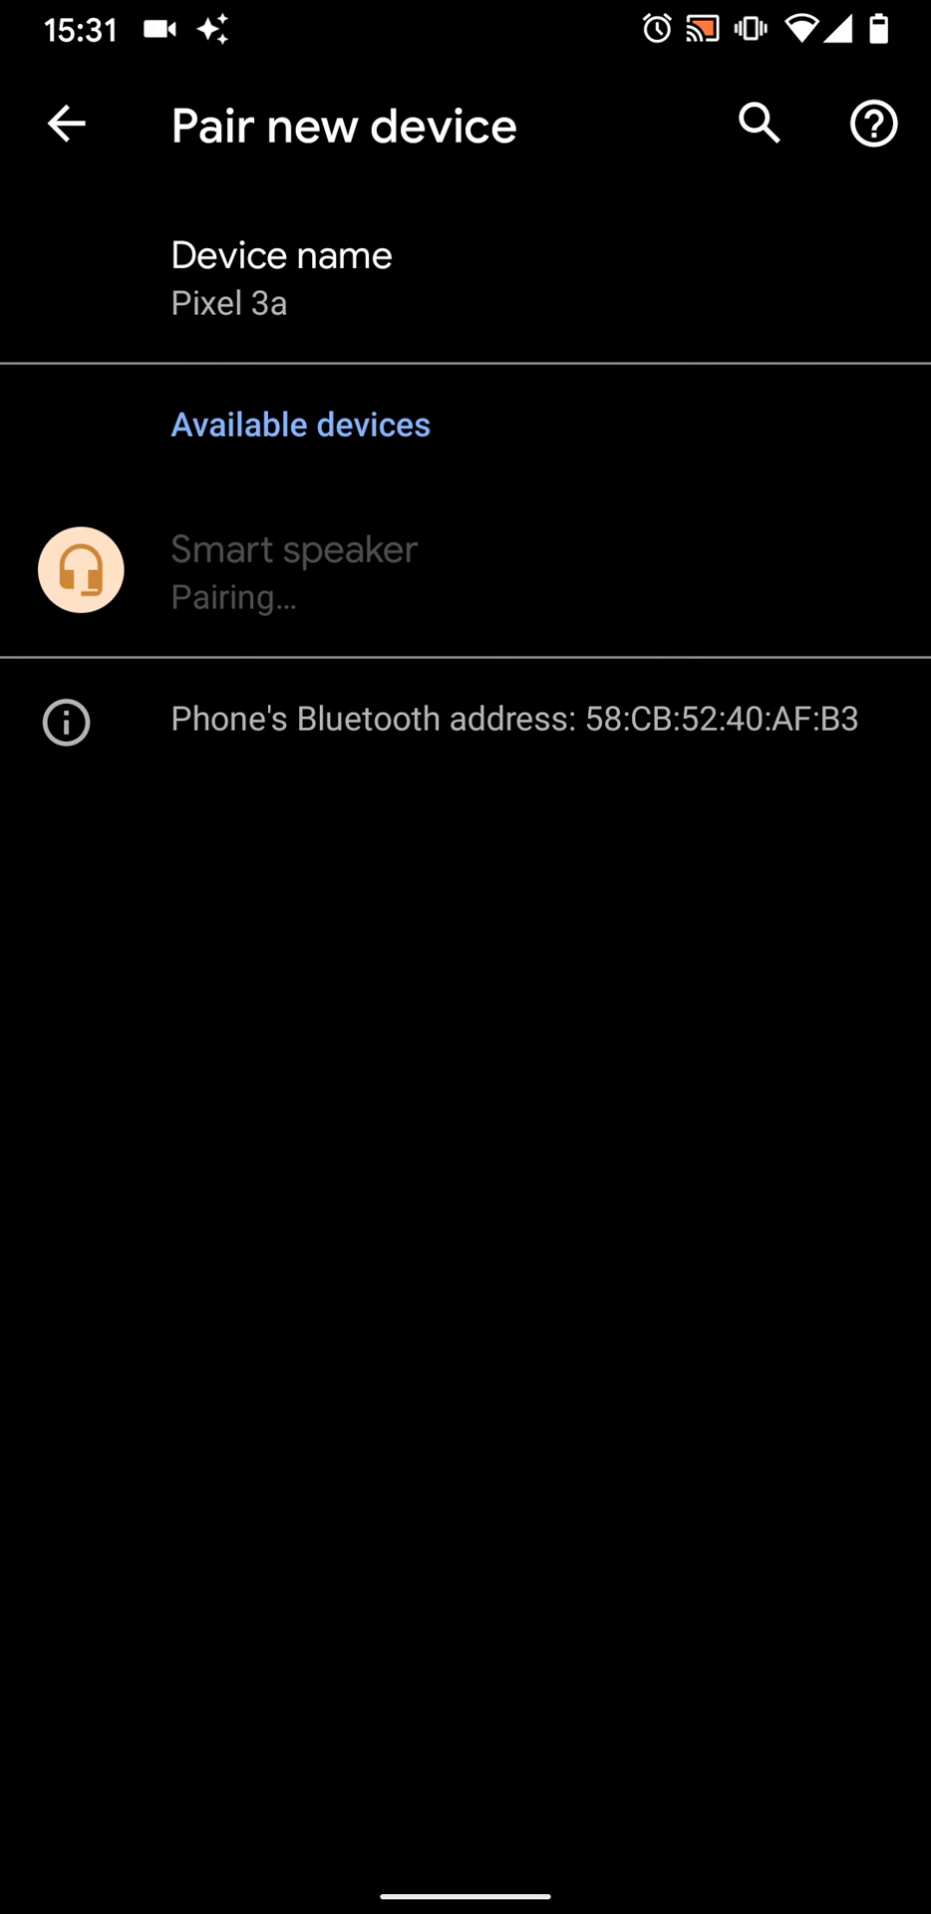
pyautogui.click(293, 572)
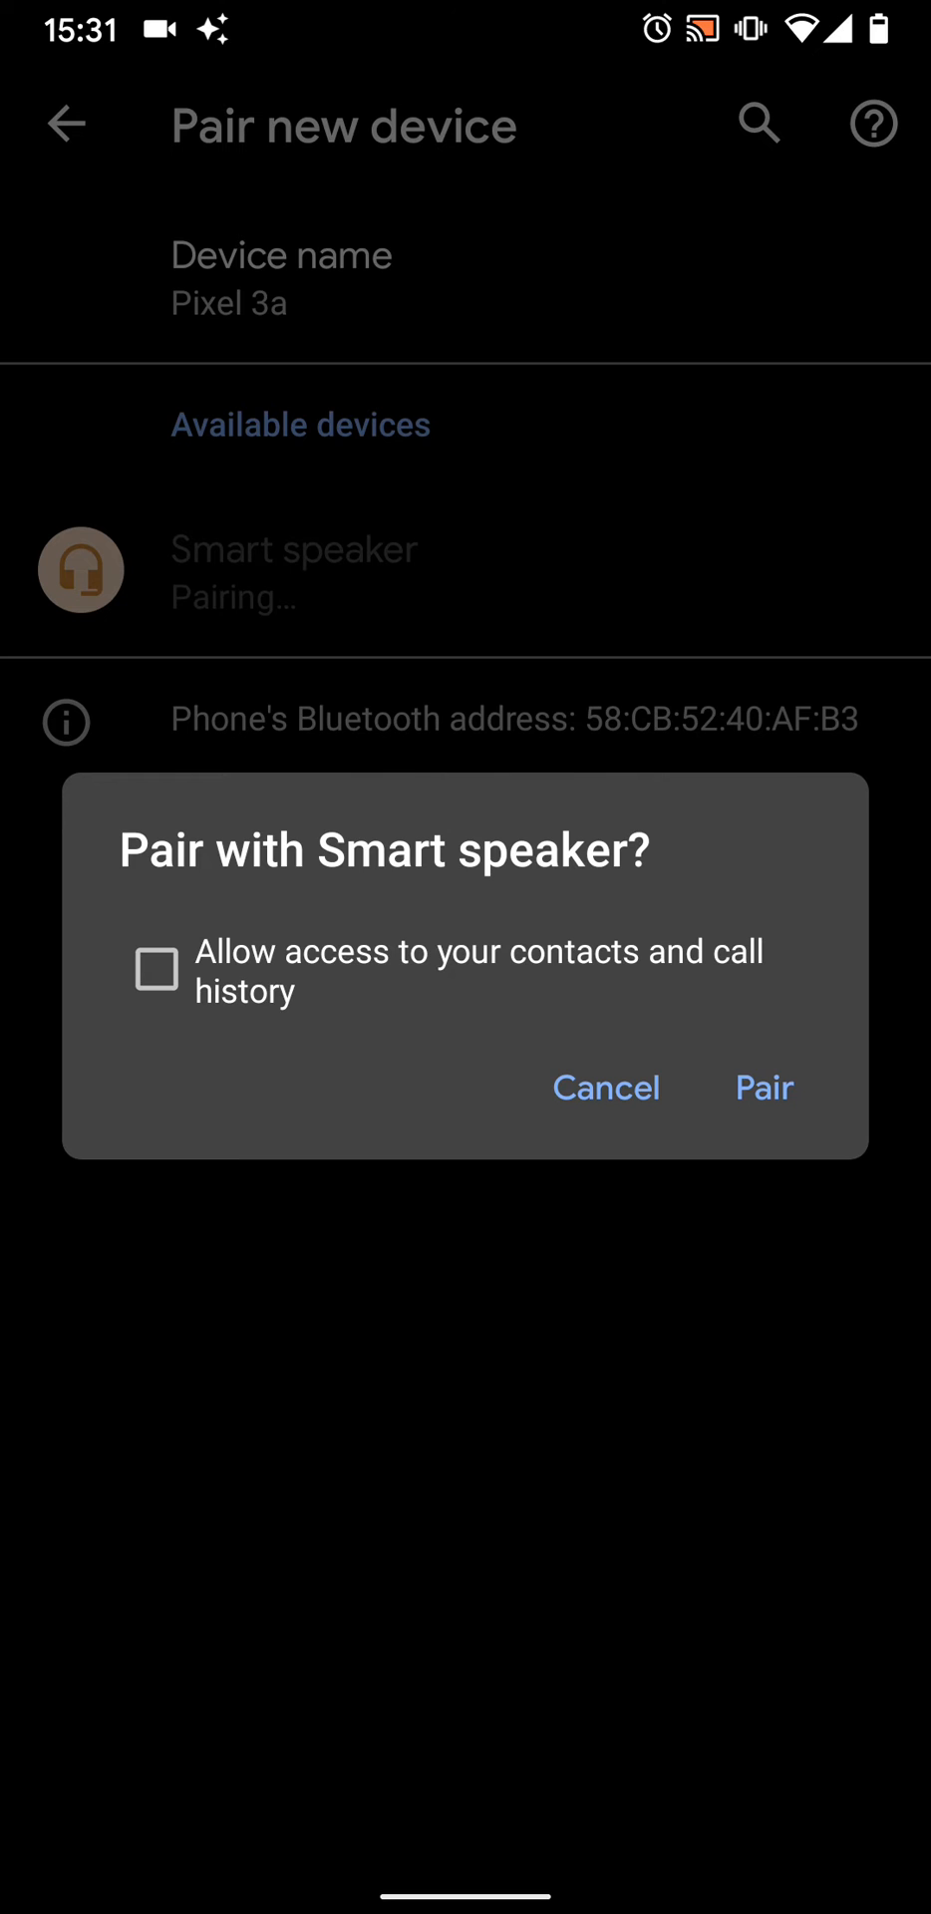
pyautogui.click(763, 1089)
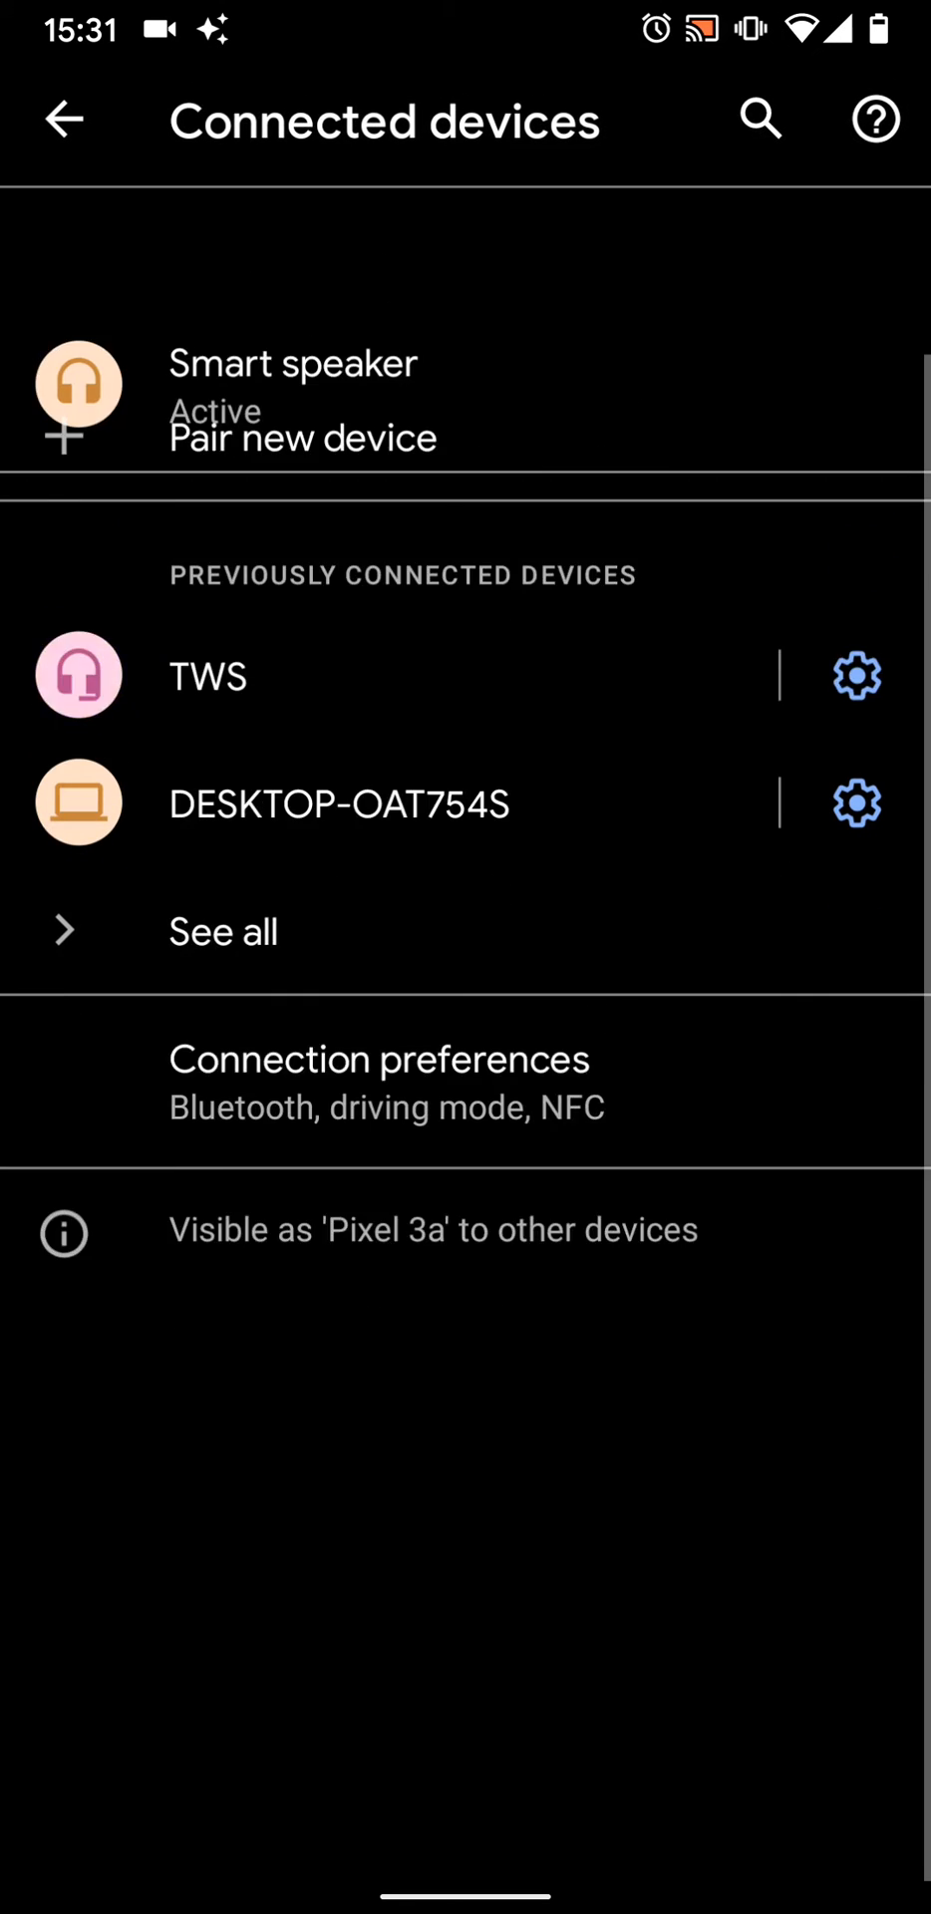